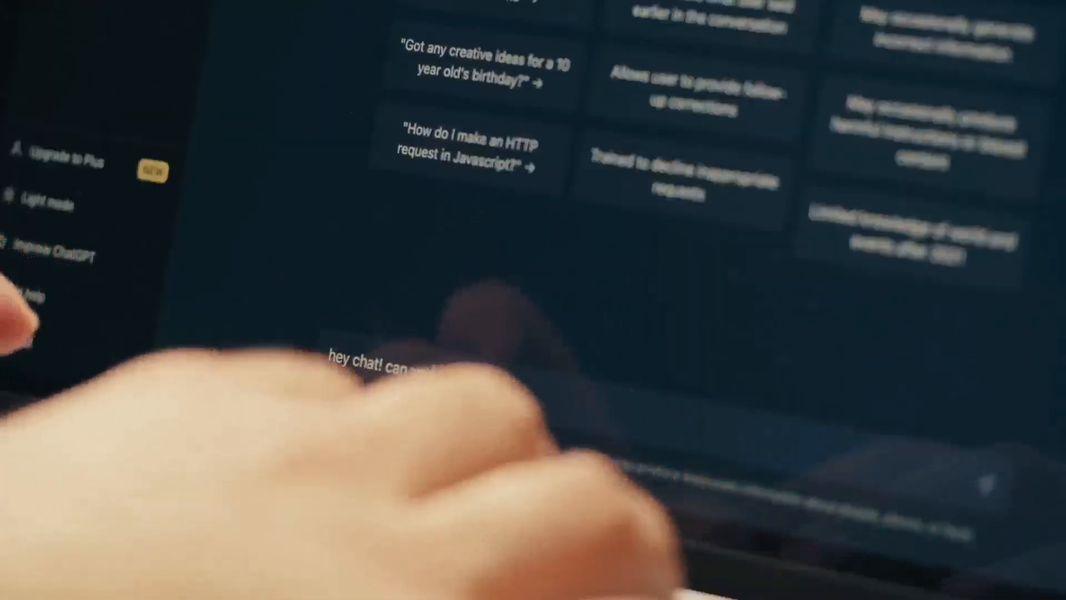
type("you talk")
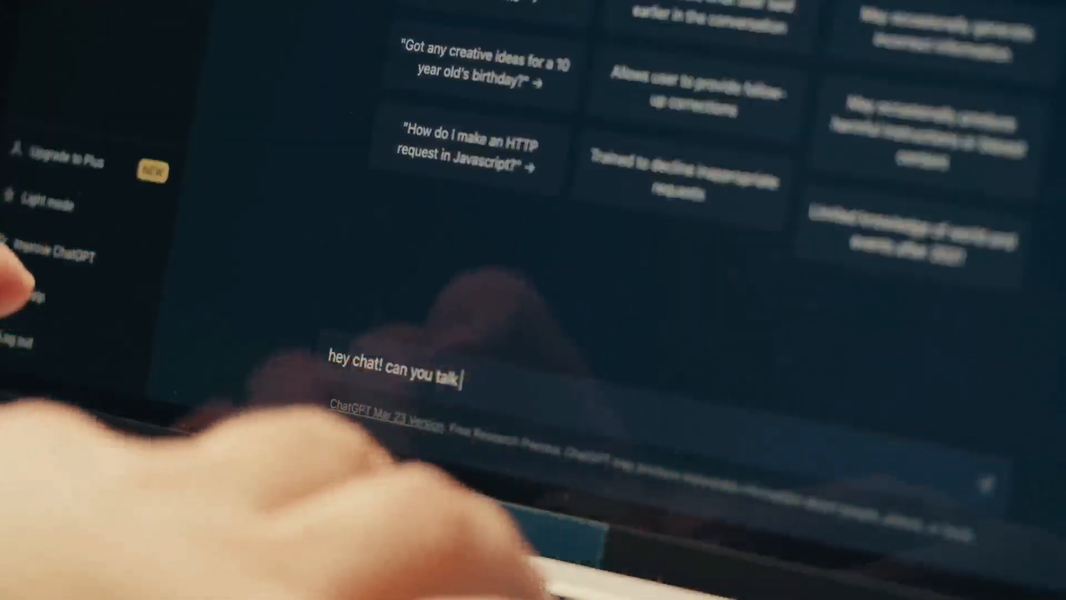
type("to me!")
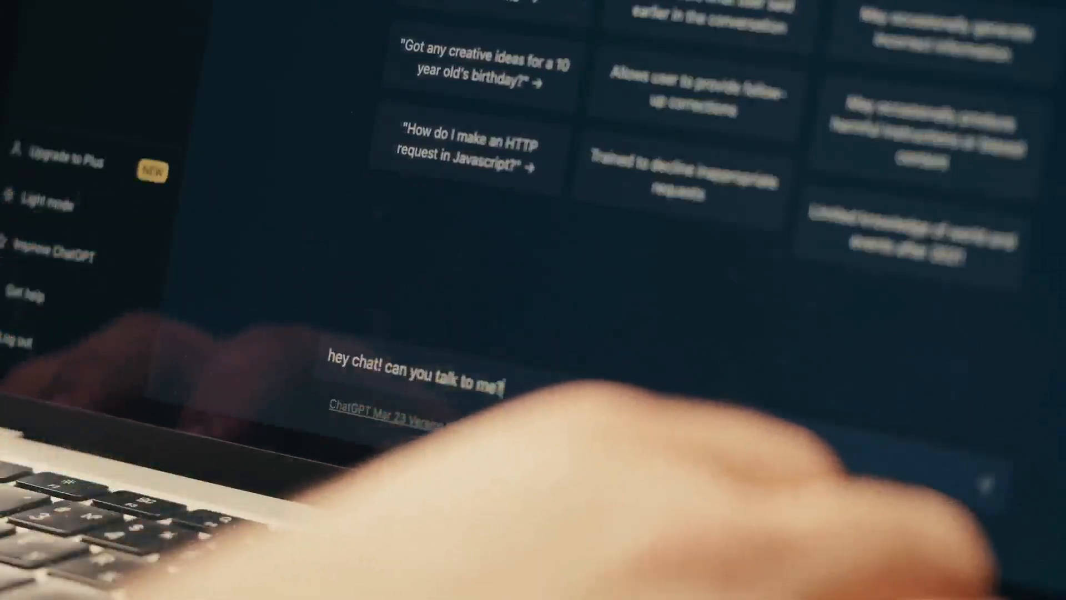